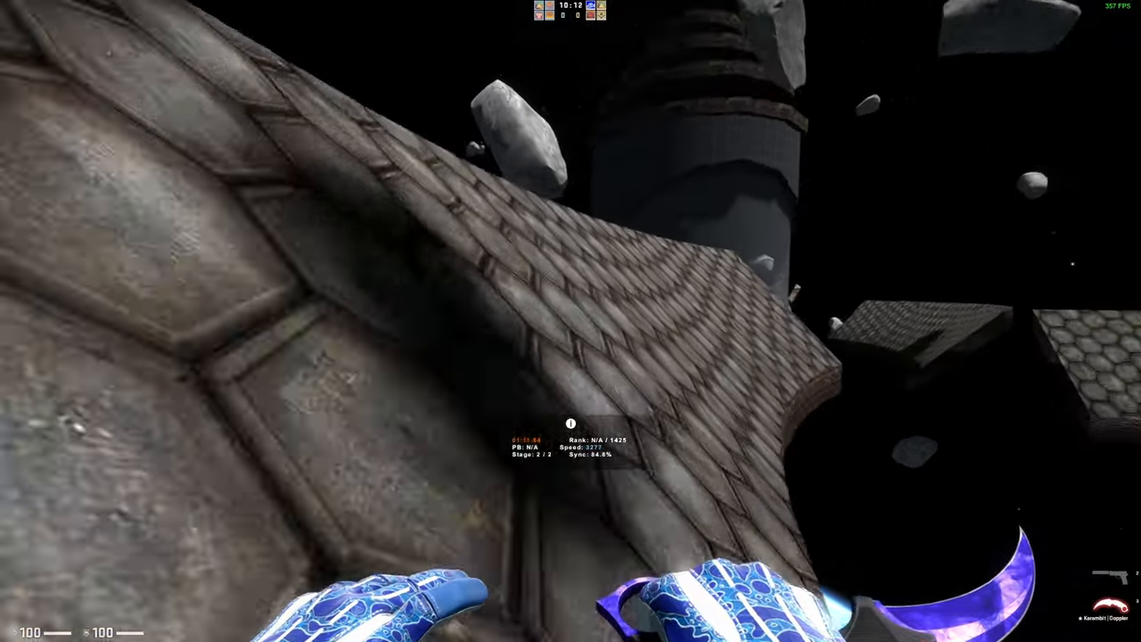
pyautogui.moveTo(570, 321)
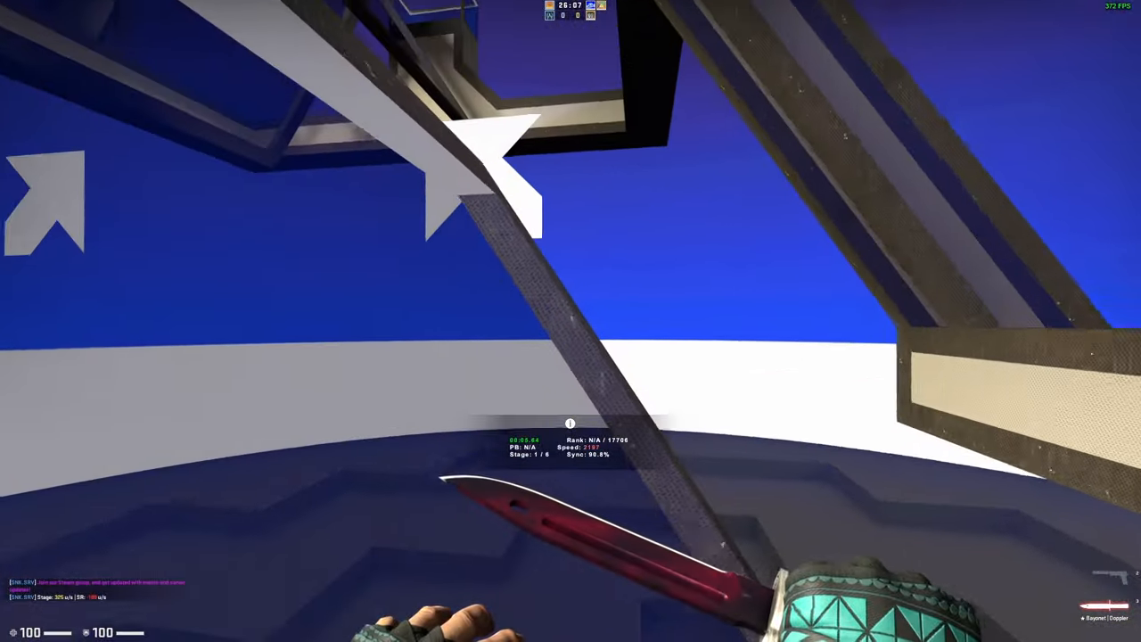
pyautogui.moveTo(570, 321)
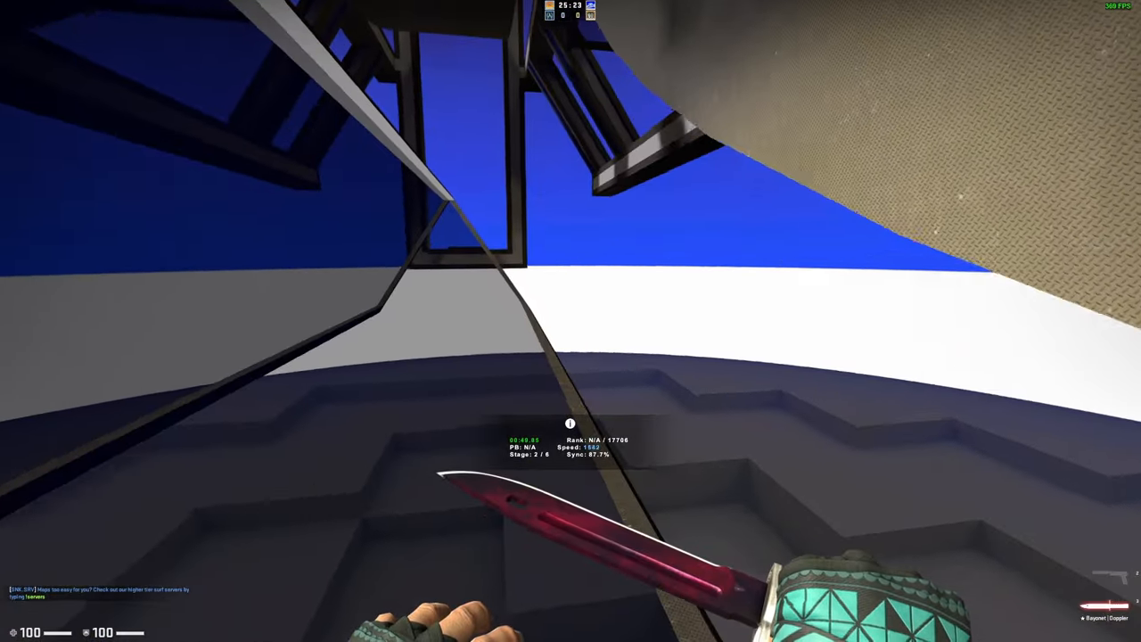
pyautogui.moveTo(571, 320)
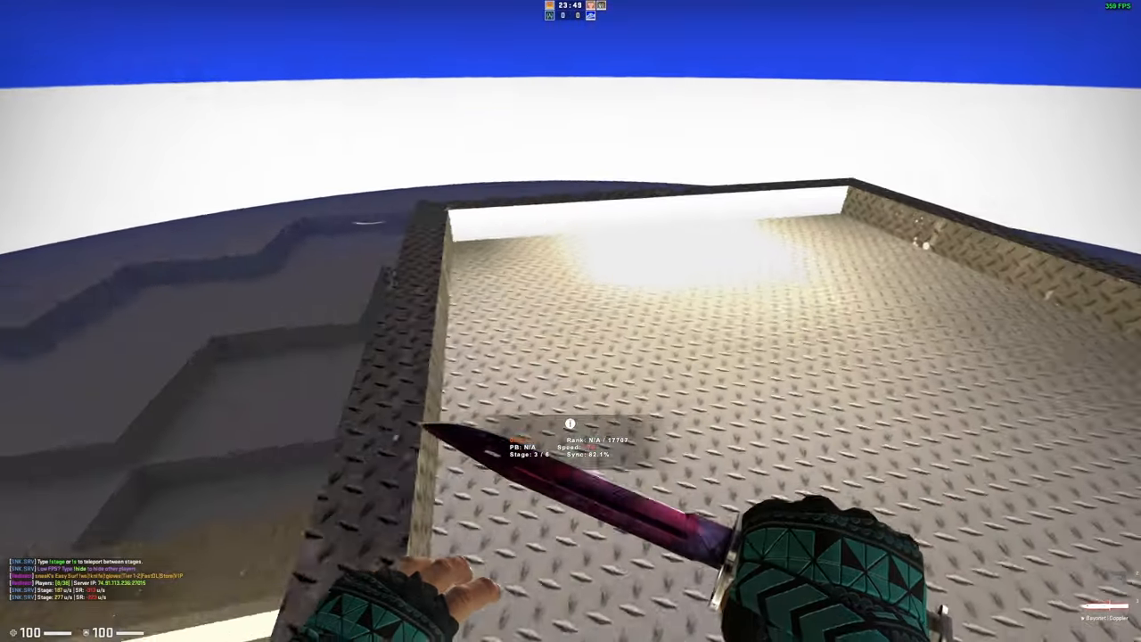
pyautogui.moveTo(570, 321)
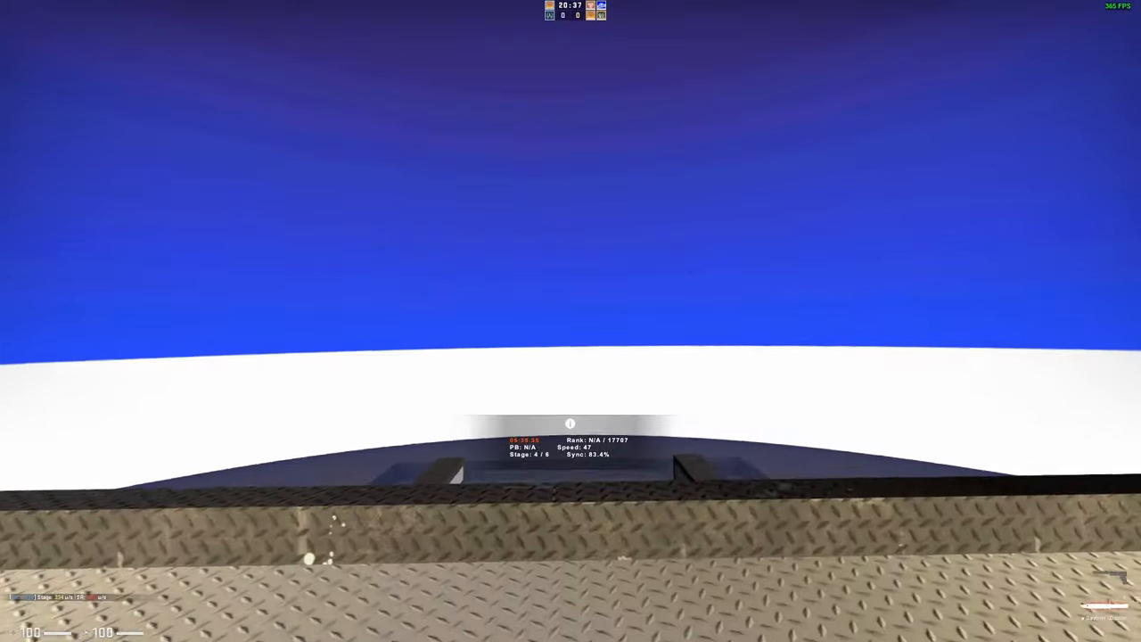
pyautogui.moveTo(570, 321)
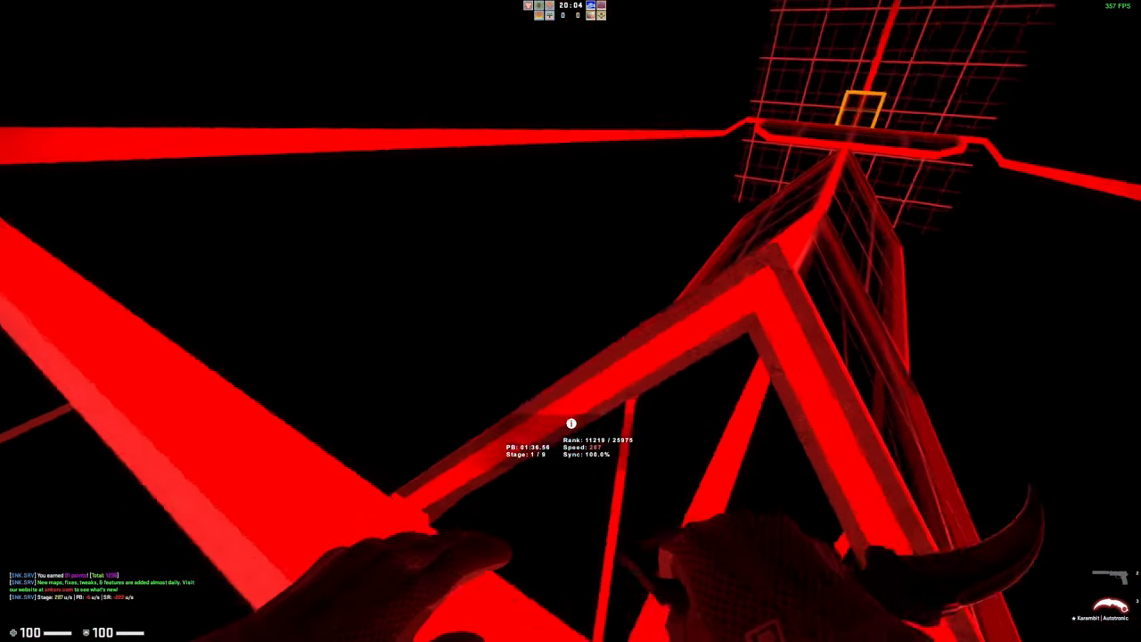
pyautogui.moveTo(571, 321)
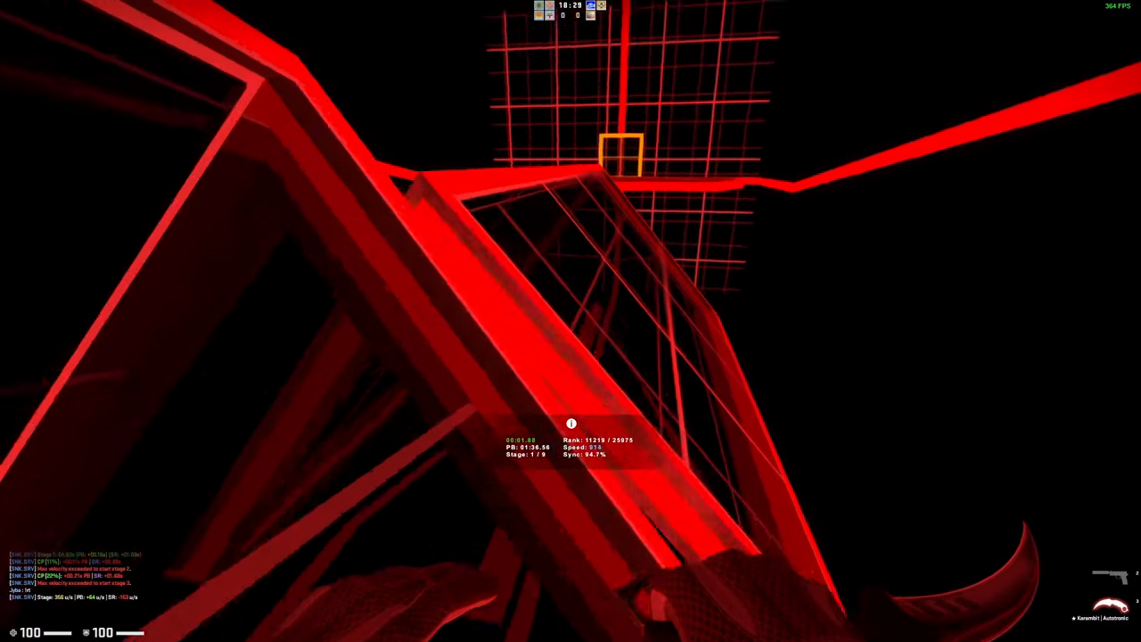
pyautogui.moveTo(571, 320)
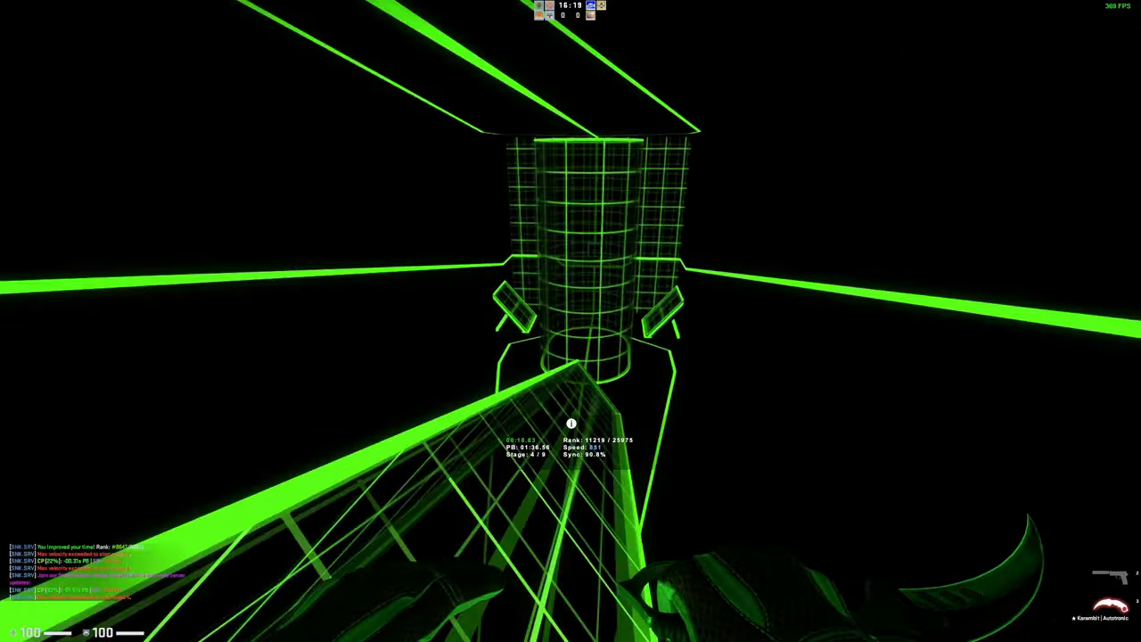
pyautogui.moveTo(571, 320)
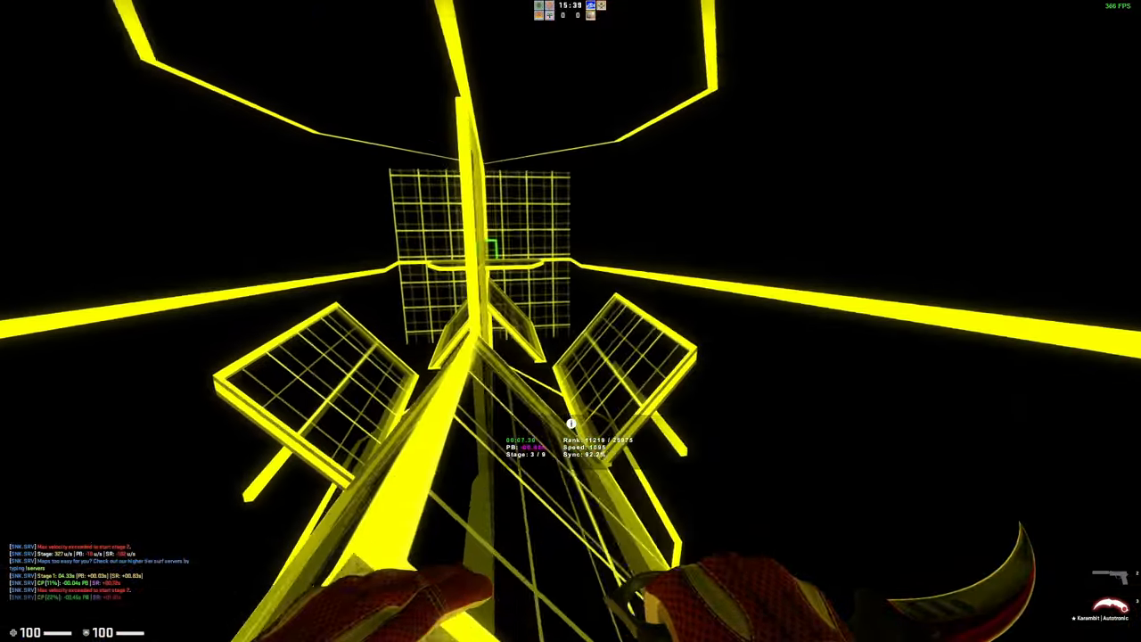
pyautogui.moveTo(571, 321)
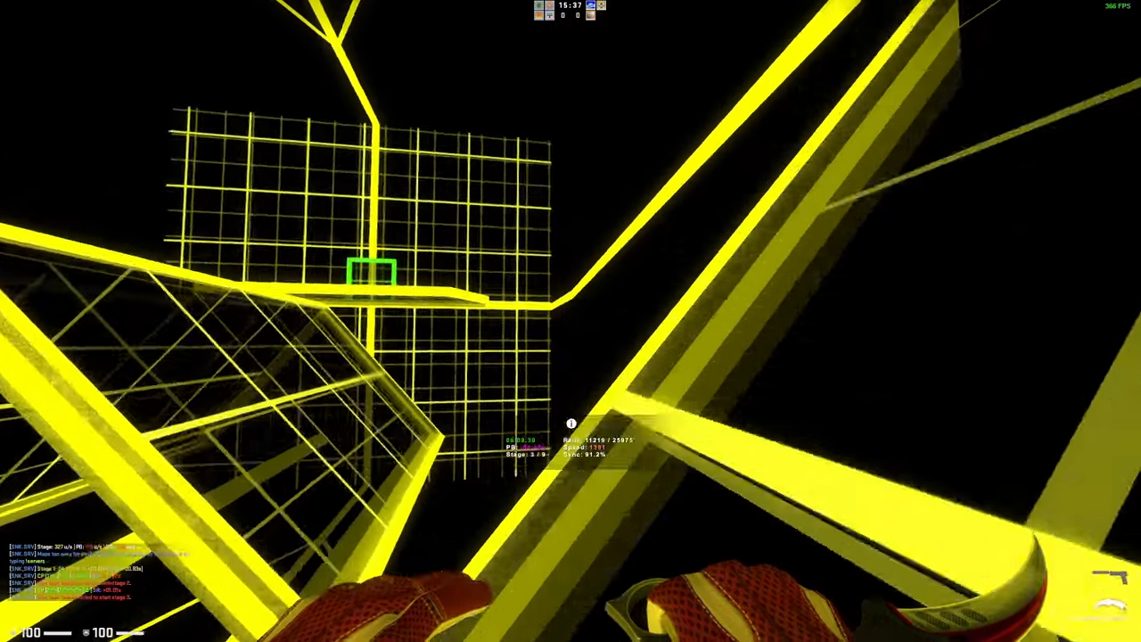